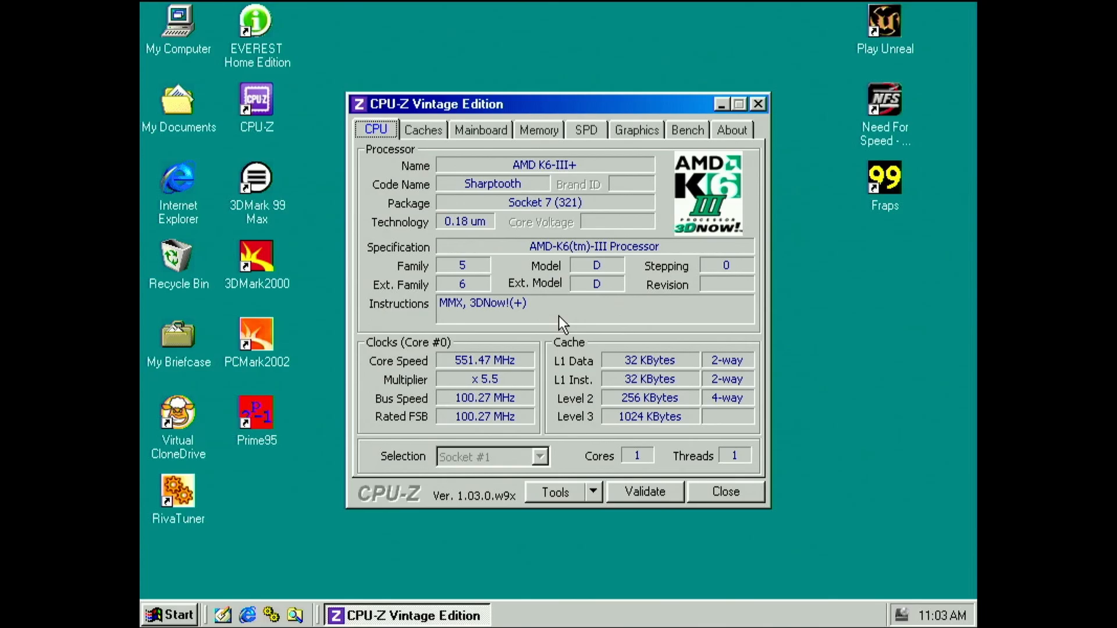
Run the benchmark on the AMD K6-III+, scoring CPU 977.5 and FPU 3517.3
left_click(687, 129)
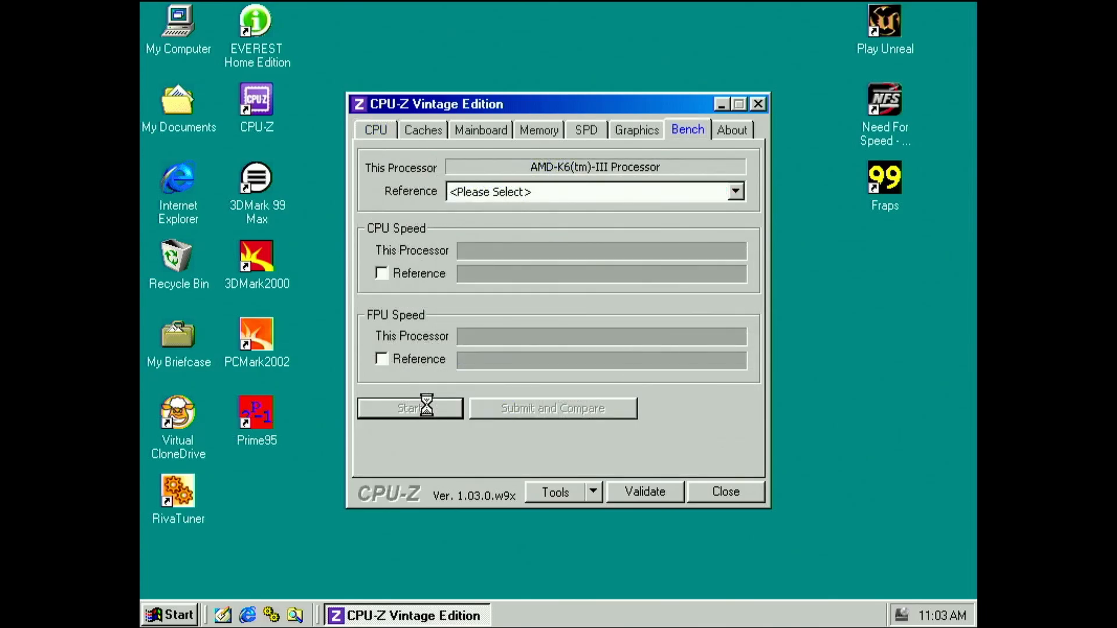
left_click(409, 409)
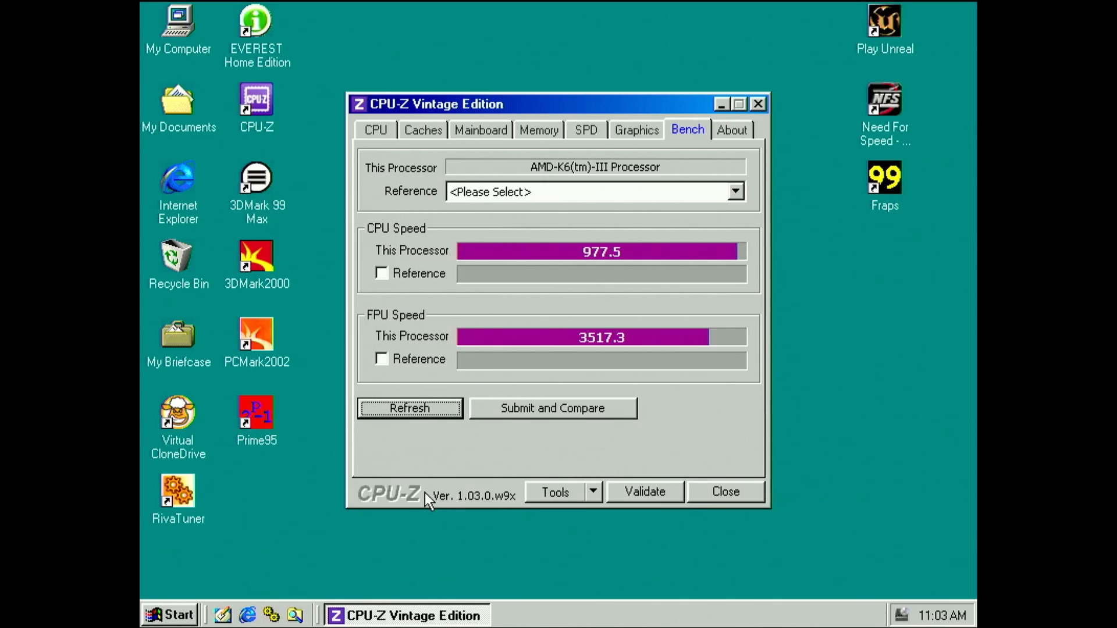